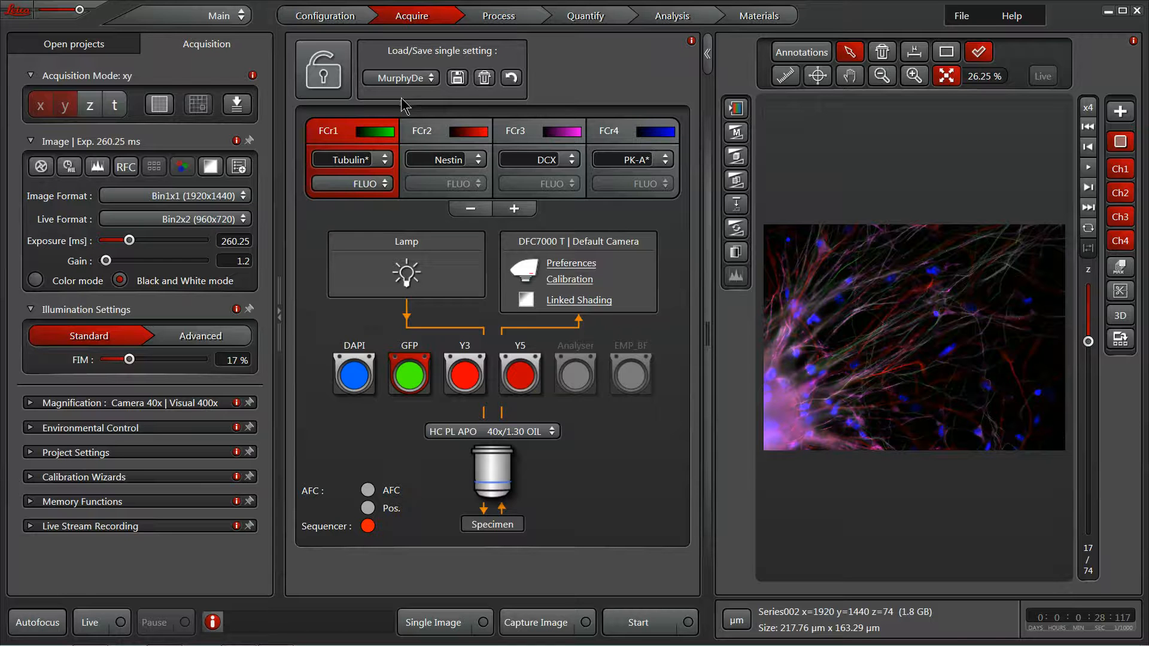
mouse_move(610, 322)
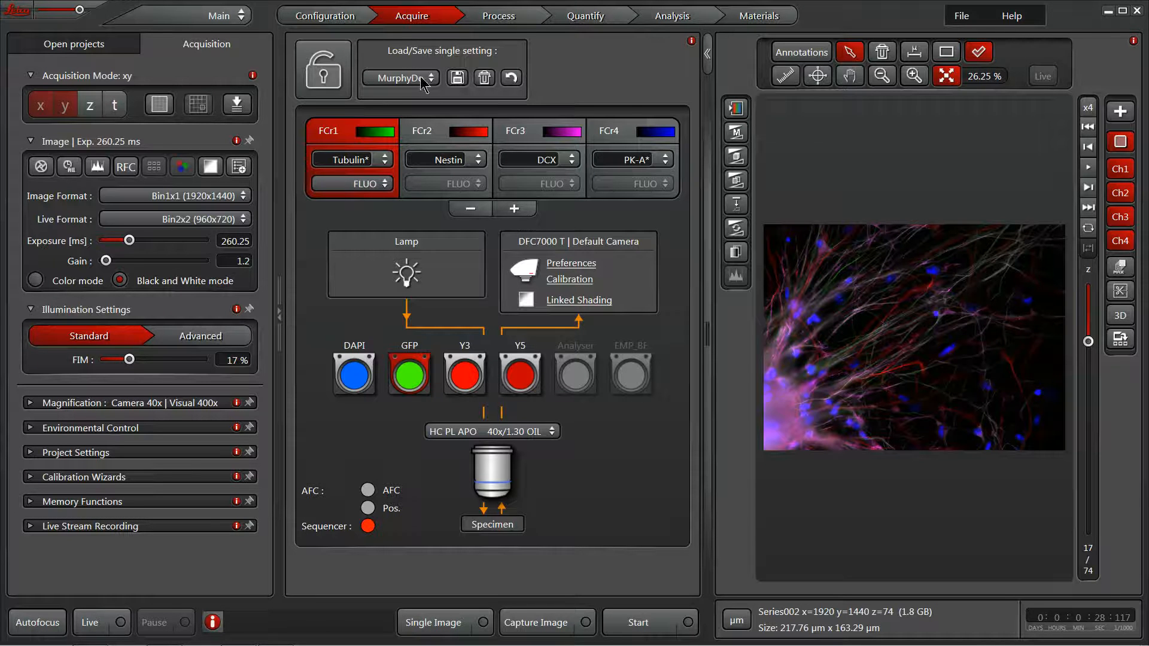
mouse_move(704, 386)
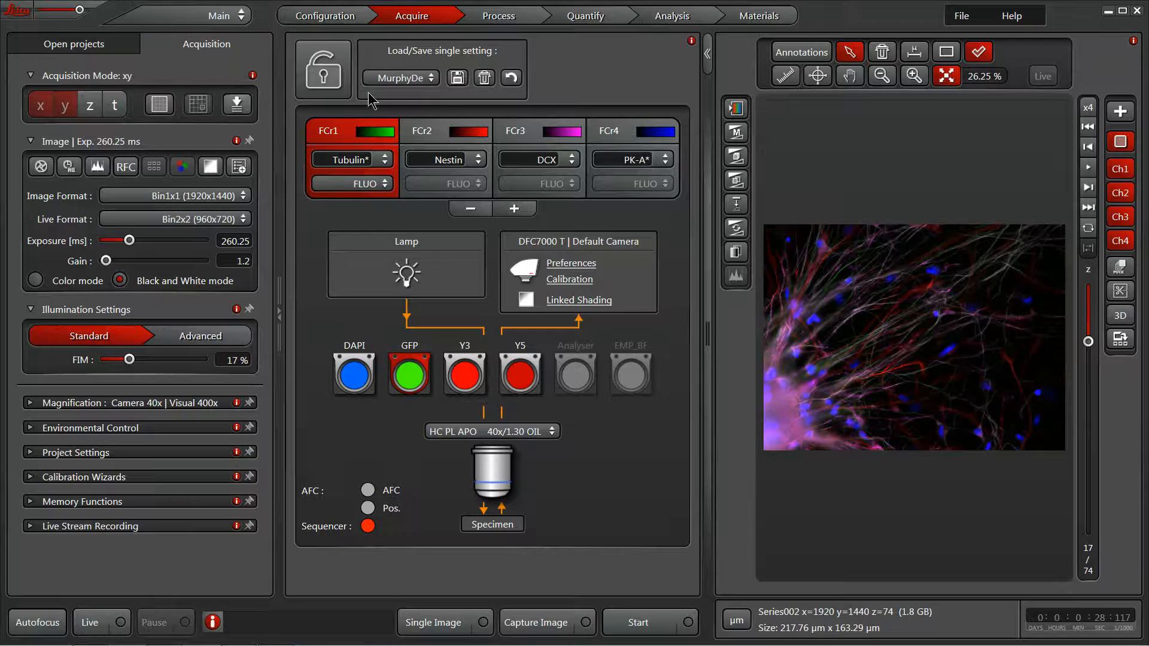
mouse_move(415, 129)
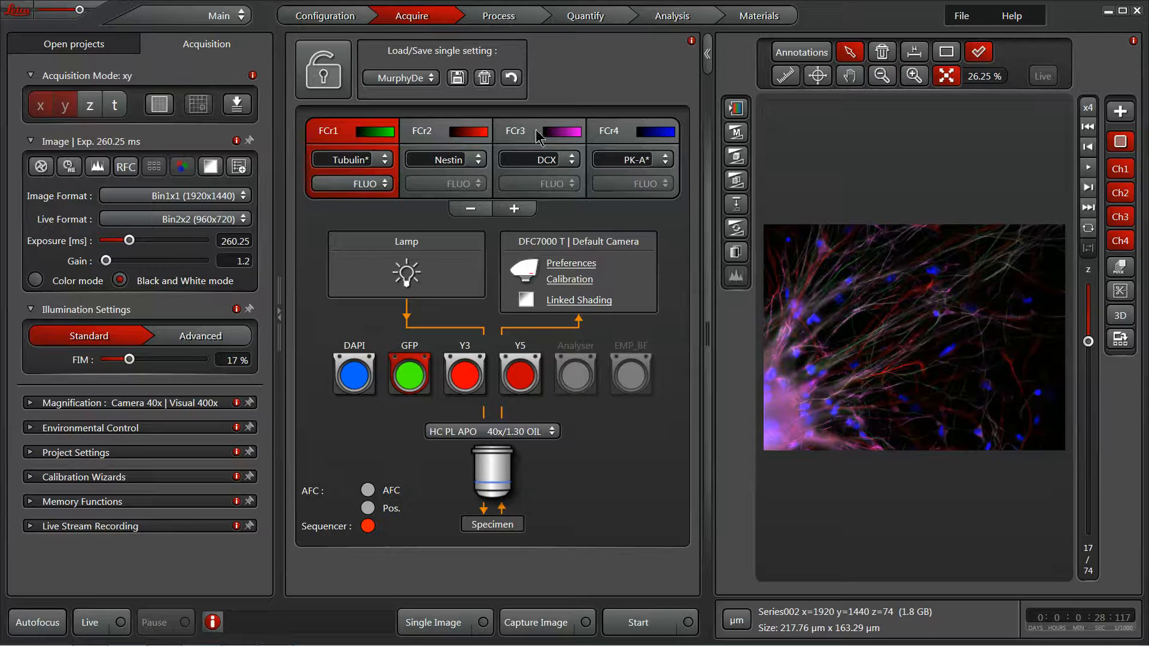
Activate the DCX channel FCr3 (614.61 ms exposure, gain 2.3, 30% intensity), passing through FCr2.
left_click(422, 131)
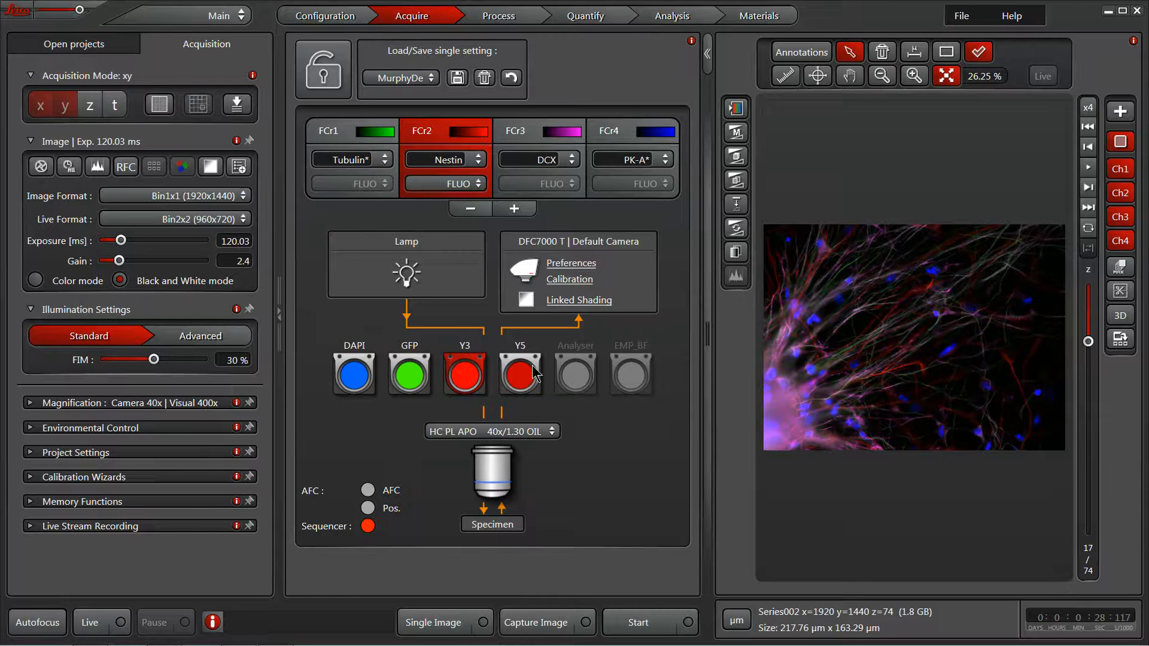
left_click(515, 130)
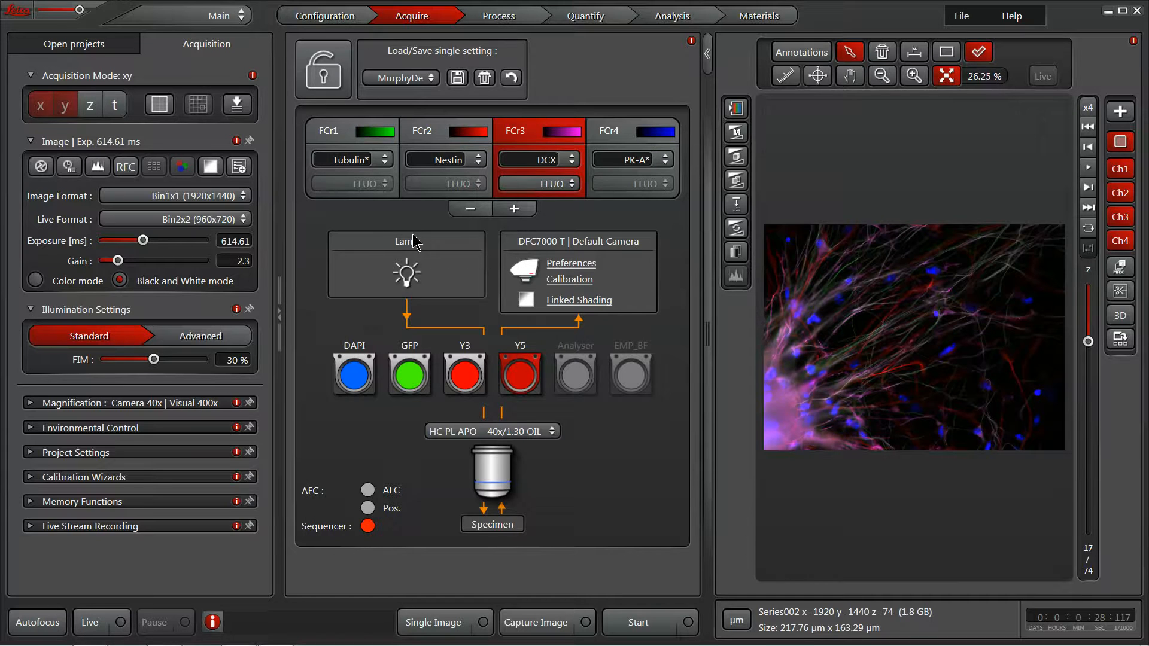
mouse_move(413, 335)
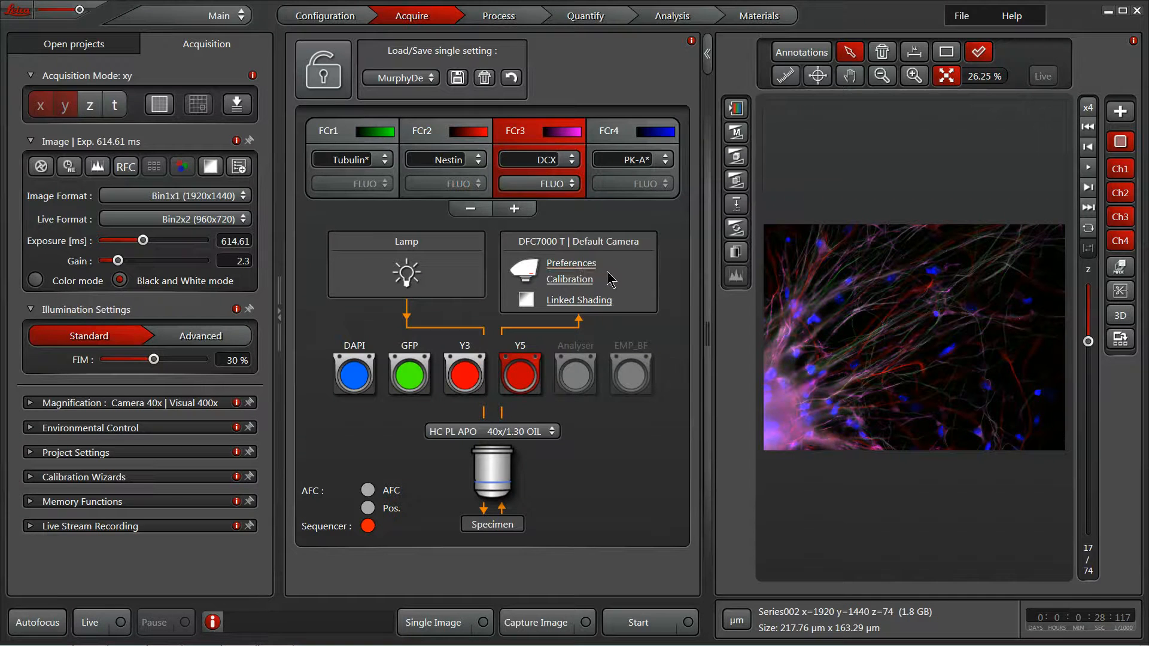
mouse_move(541, 367)
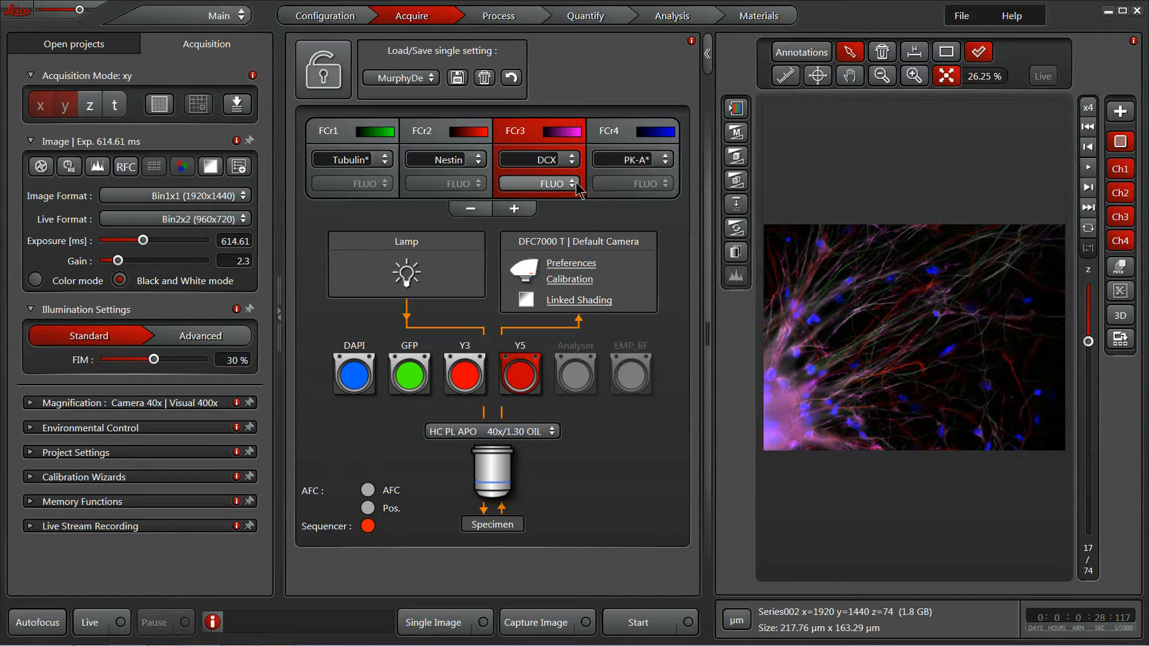
mouse_move(604, 192)
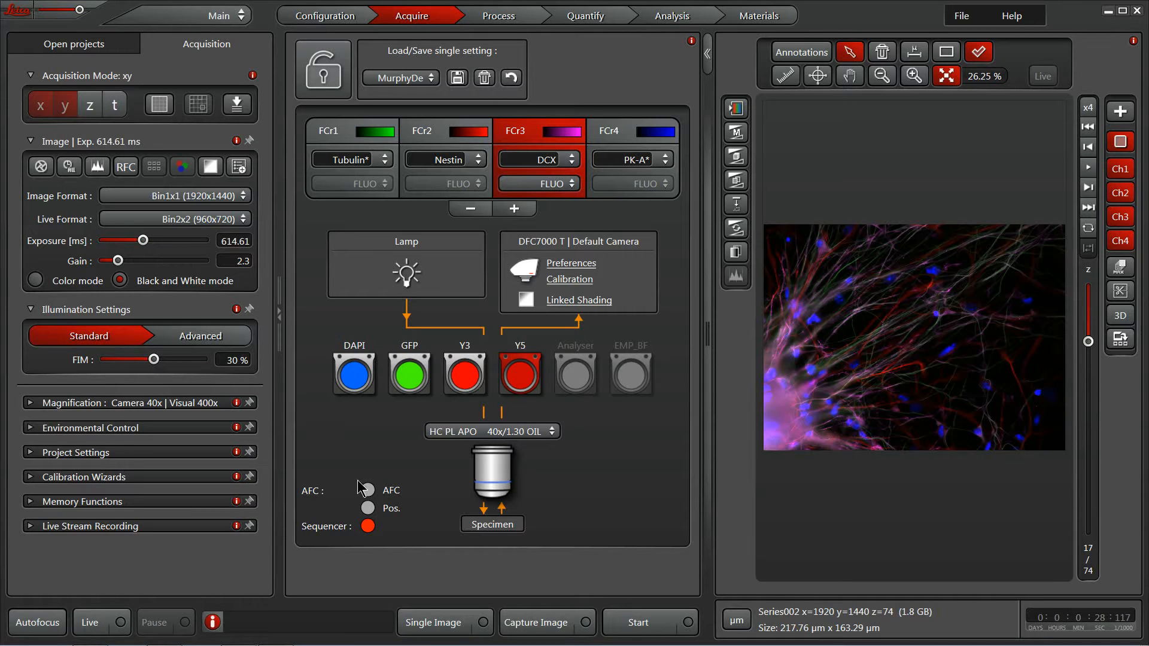
mouse_move(313, 520)
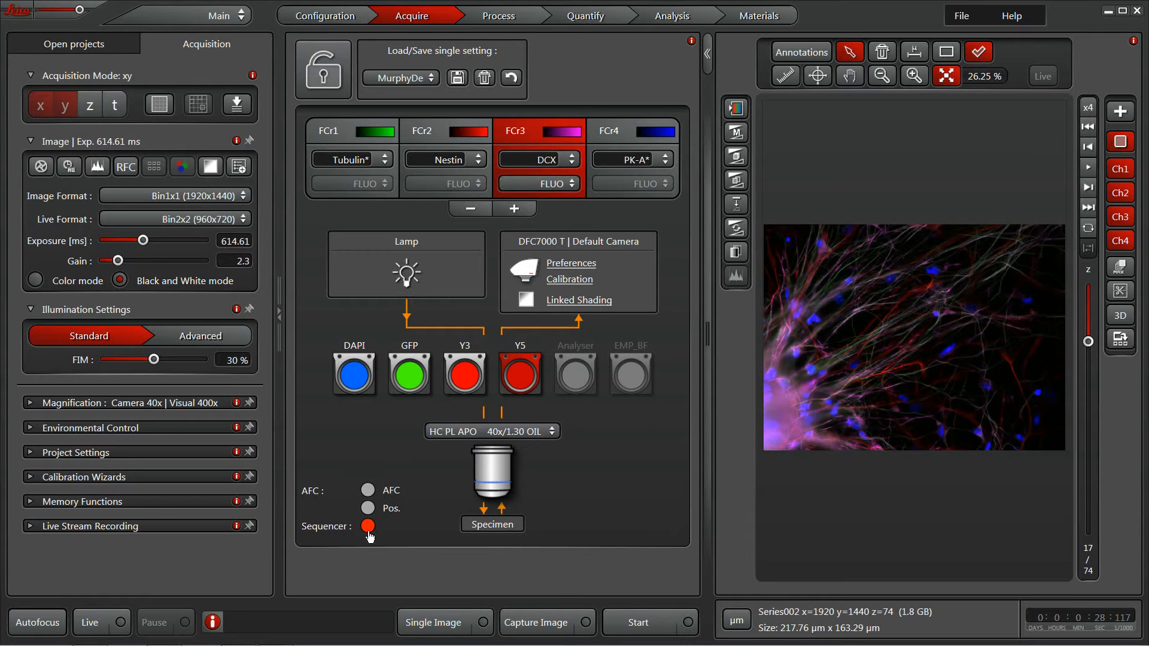
mouse_move(393, 523)
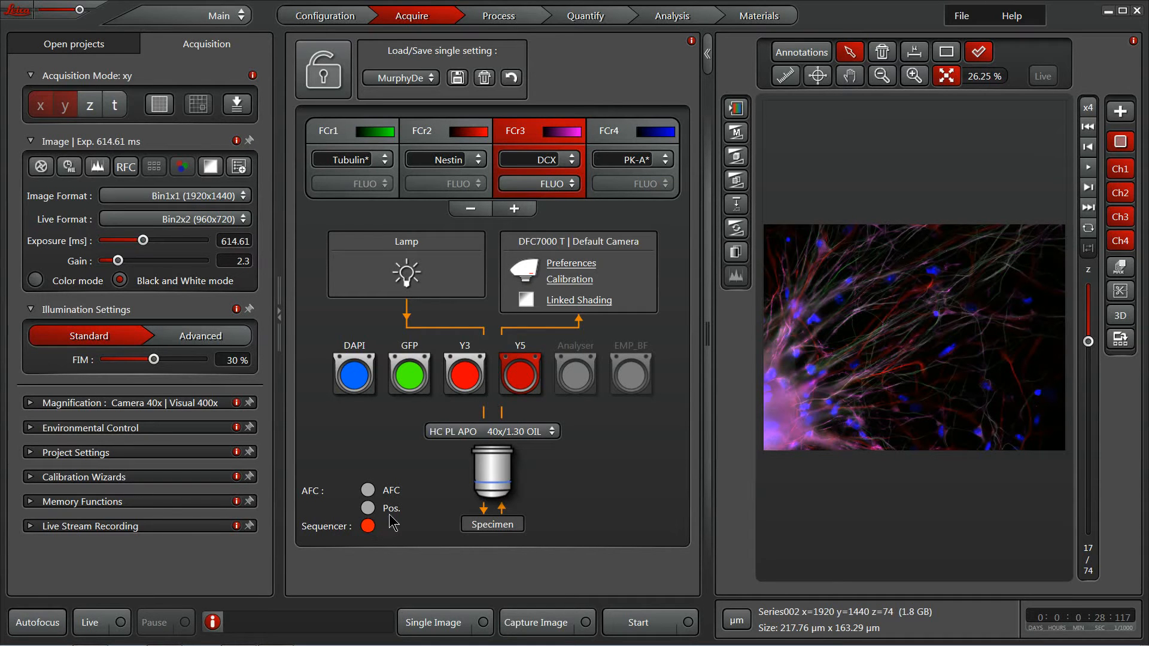